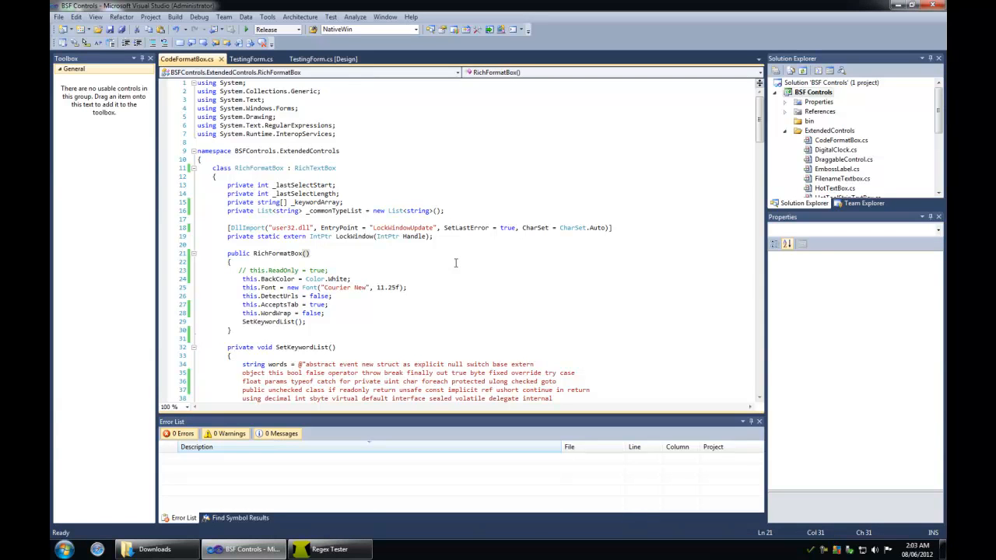
{"action": "mouse_move", "coordinate": [286, 236]}
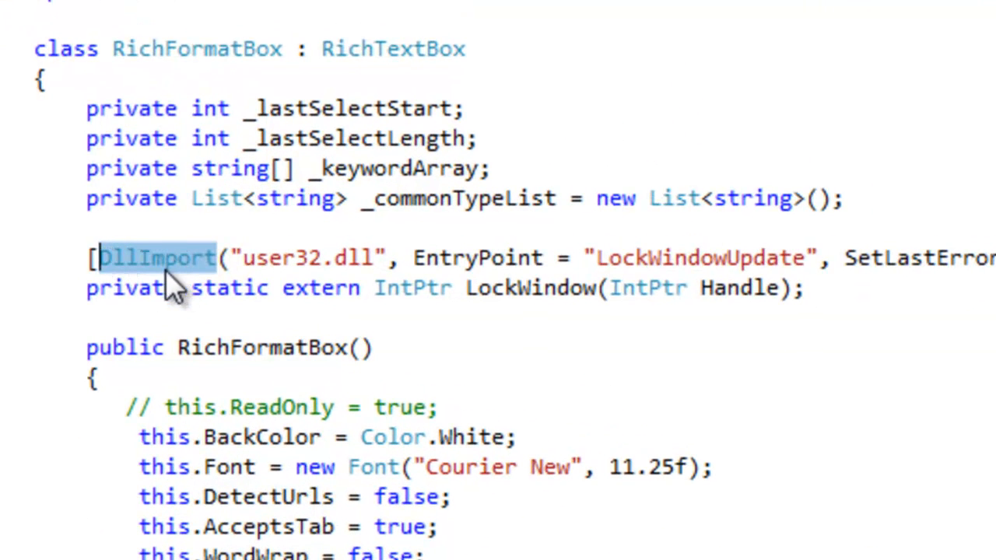
{"action": "mouse_move", "coordinate": [202, 264]}
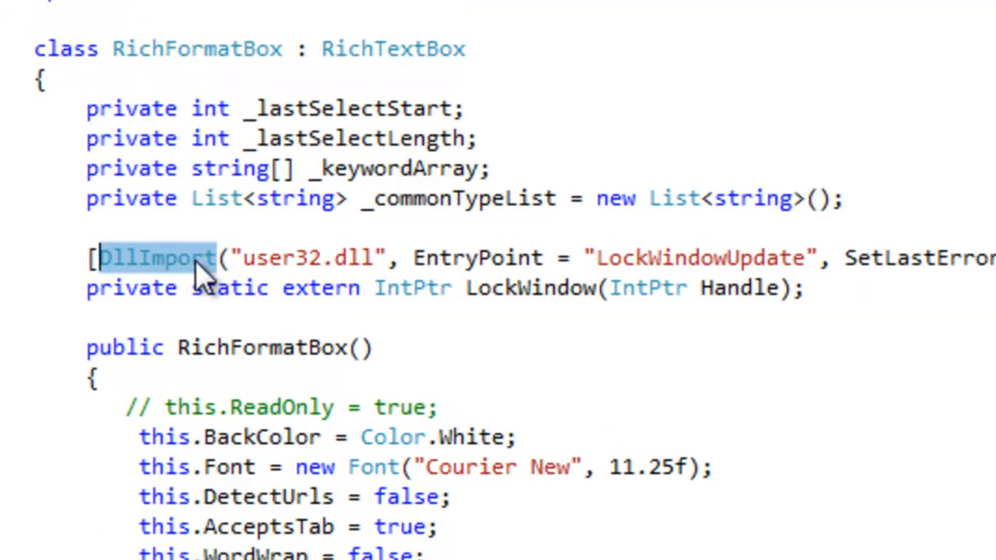
{"action": "mouse_move", "coordinate": [190, 287]}
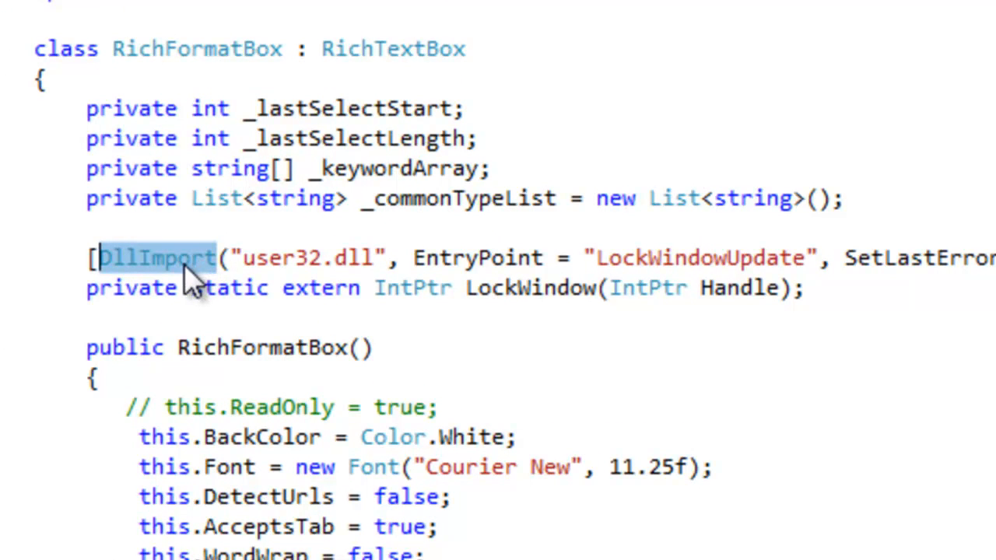
{"action": "mouse_move", "coordinate": [432, 268]}
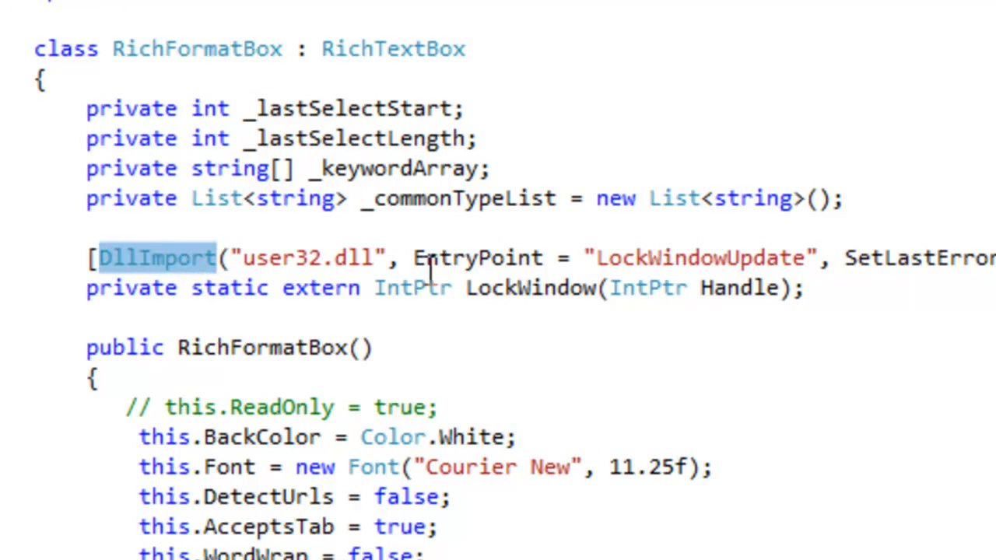
{"action": "mouse_move", "coordinate": [432, 258]}
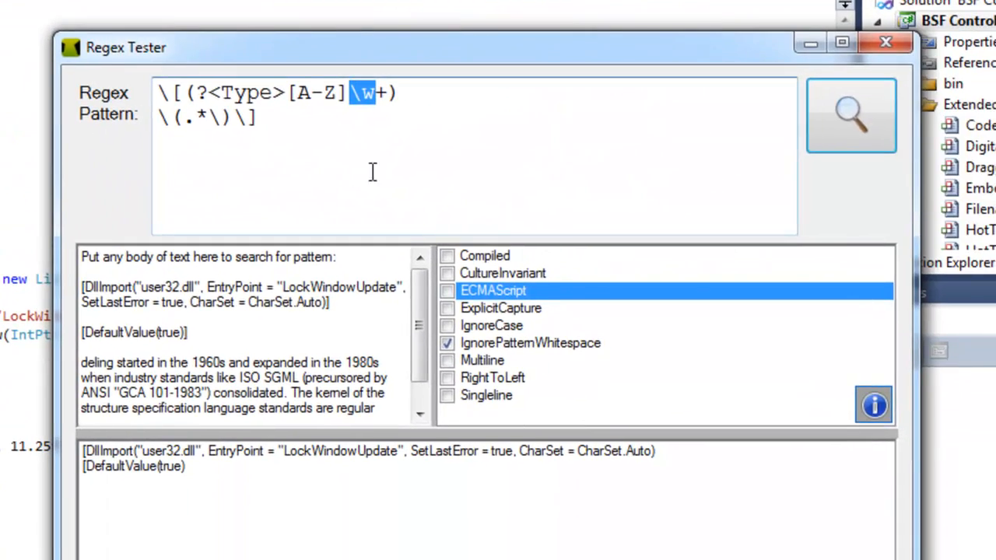
{"action": "mouse_move", "coordinate": [421, 182]}
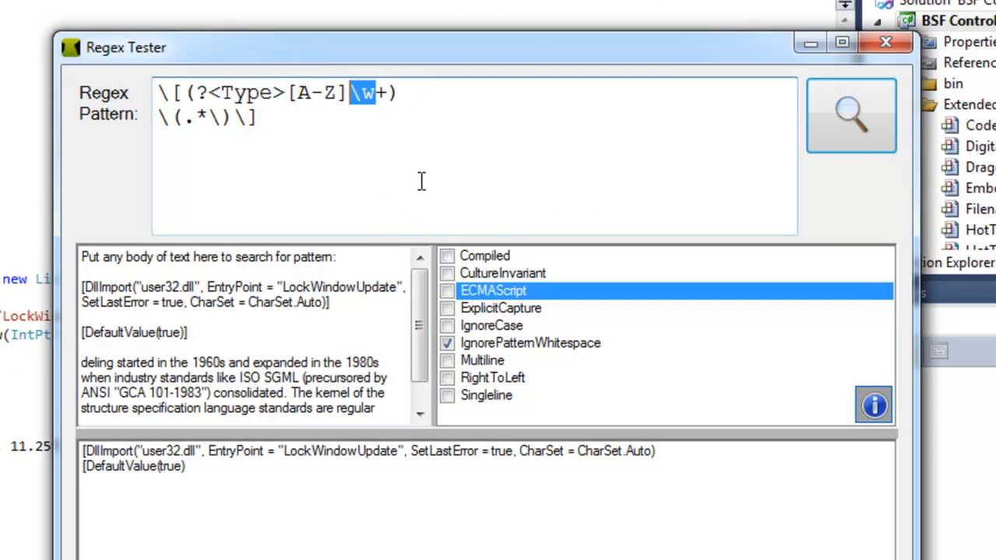
{"action": "mouse_move", "coordinate": [410, 166]}
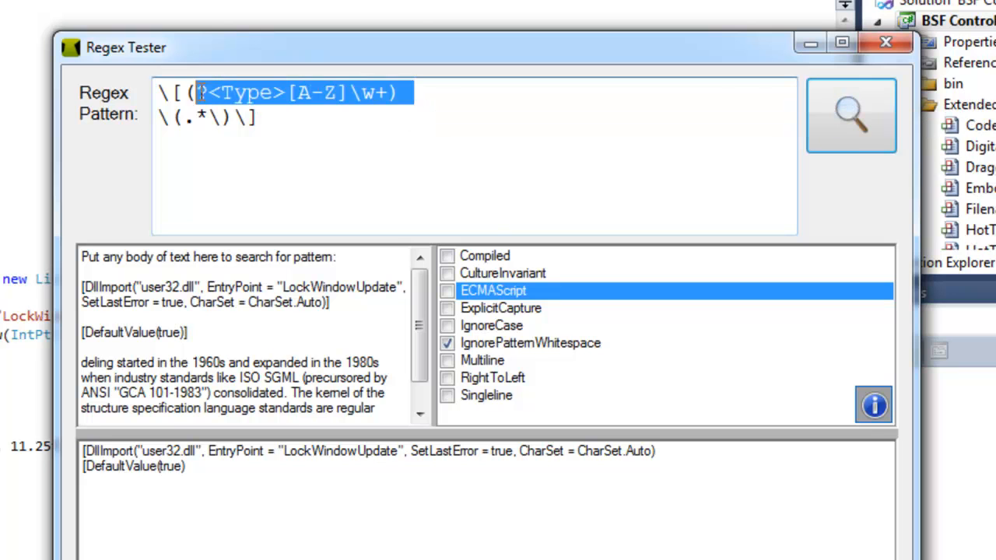
Select portions of the pattern text, ending on the word-character token
{"action": "left_click", "coordinate": [260, 117]}
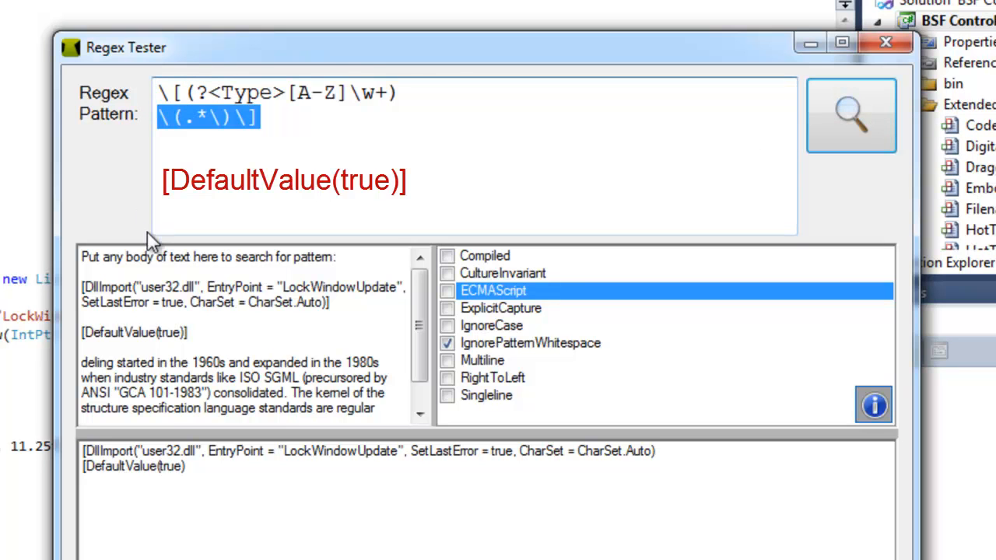
{"action": "mouse_move", "coordinate": [233, 148]}
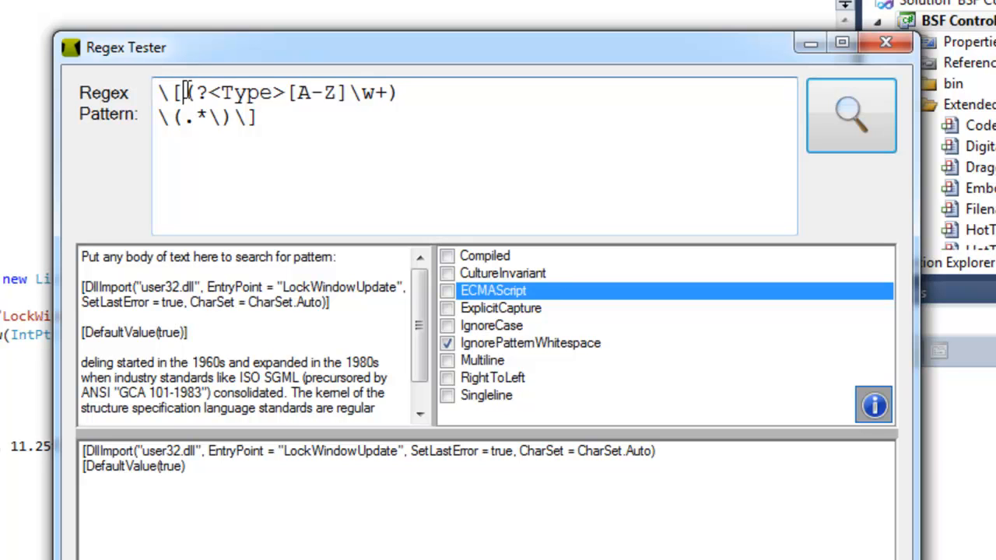
{"action": "left_click_drag", "start_coordinate": [185, 93], "coordinate": [401, 92]}
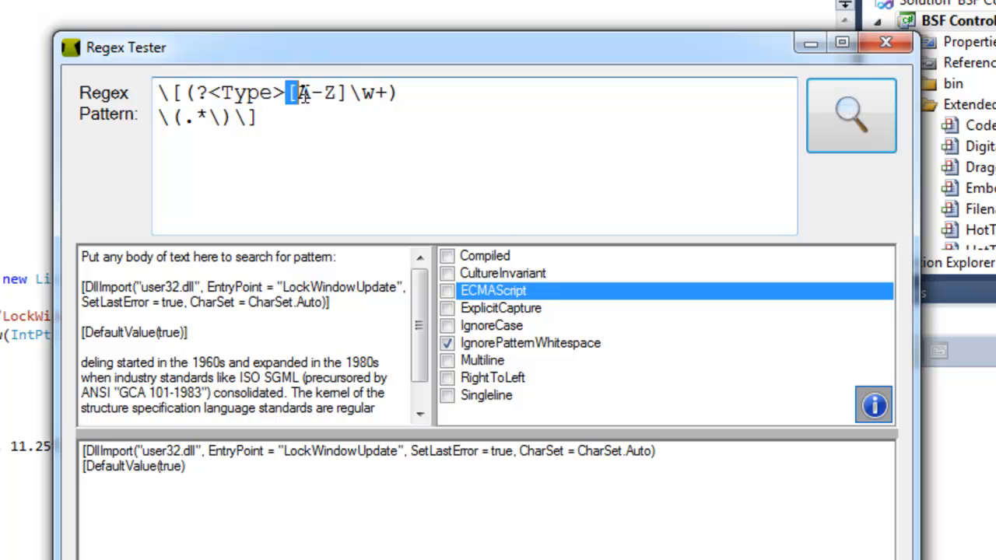
{"action": "left_click_drag", "start_coordinate": [290, 93], "coordinate": [387, 93]}
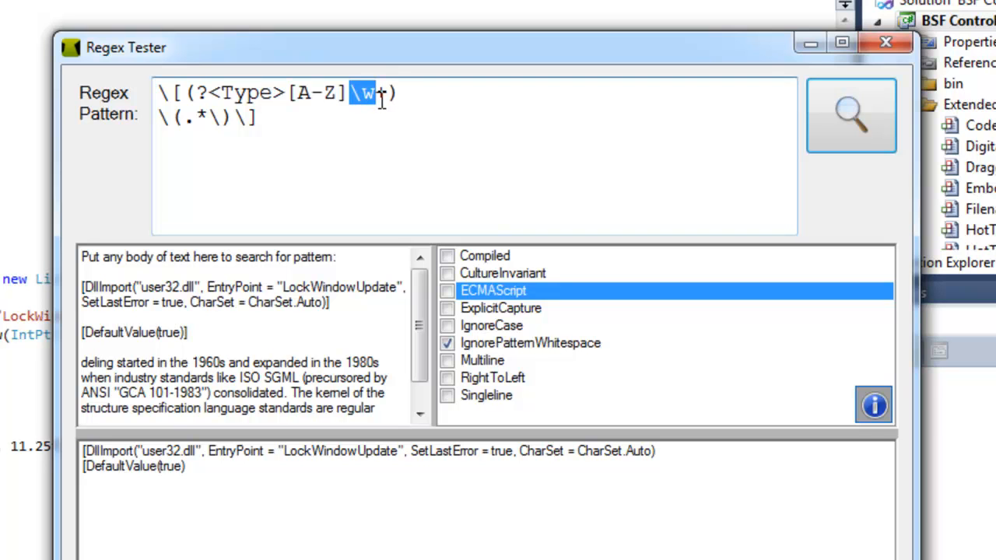
{"action": "mouse_move", "coordinate": [371, 95]}
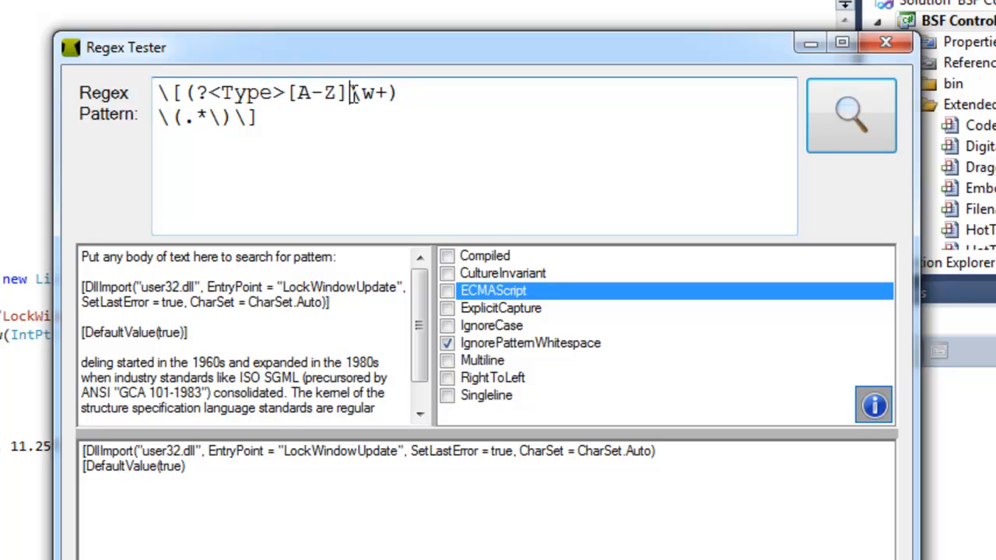
{"action": "double_click", "coordinate": [370, 94]}
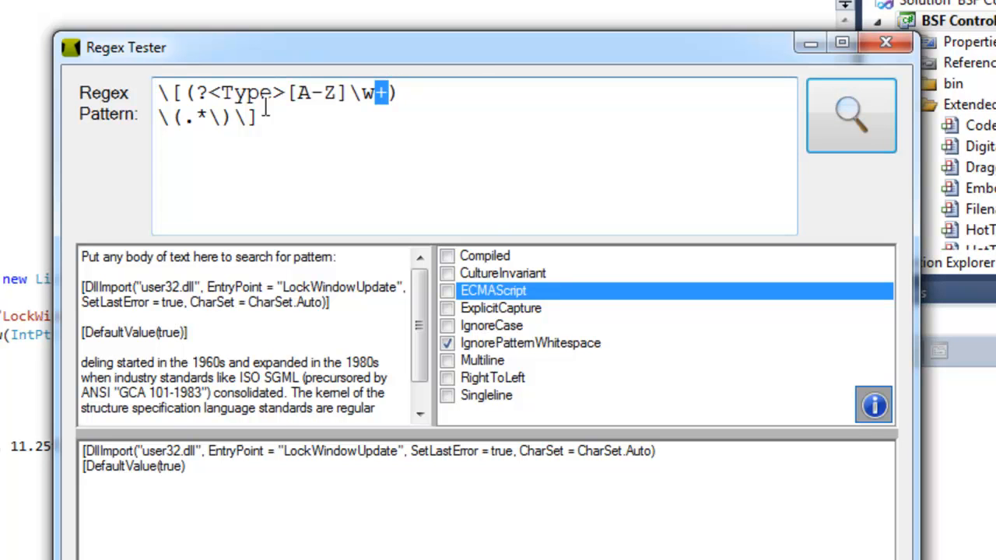
{"action": "mouse_move", "coordinate": [367, 84]}
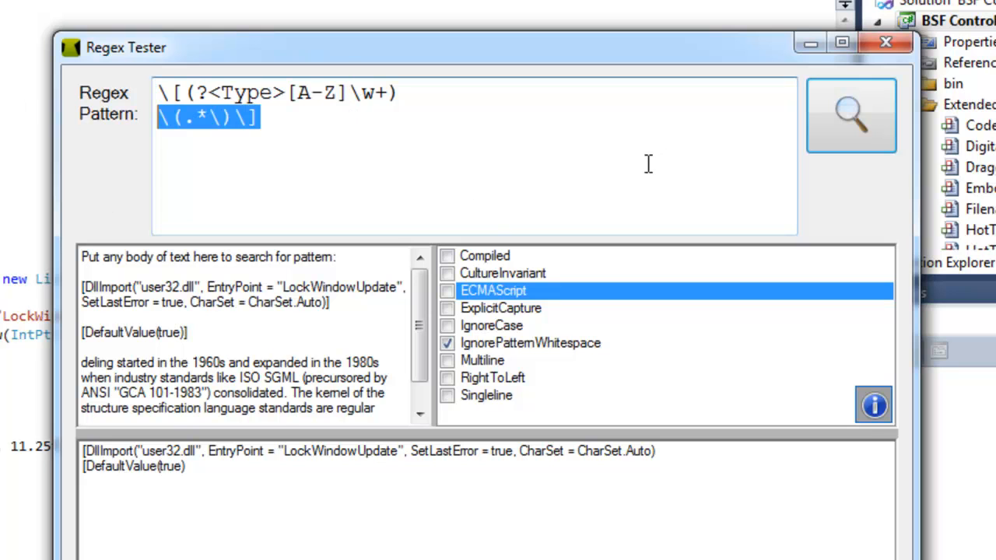
{"action": "mouse_move", "coordinate": [253, 140]}
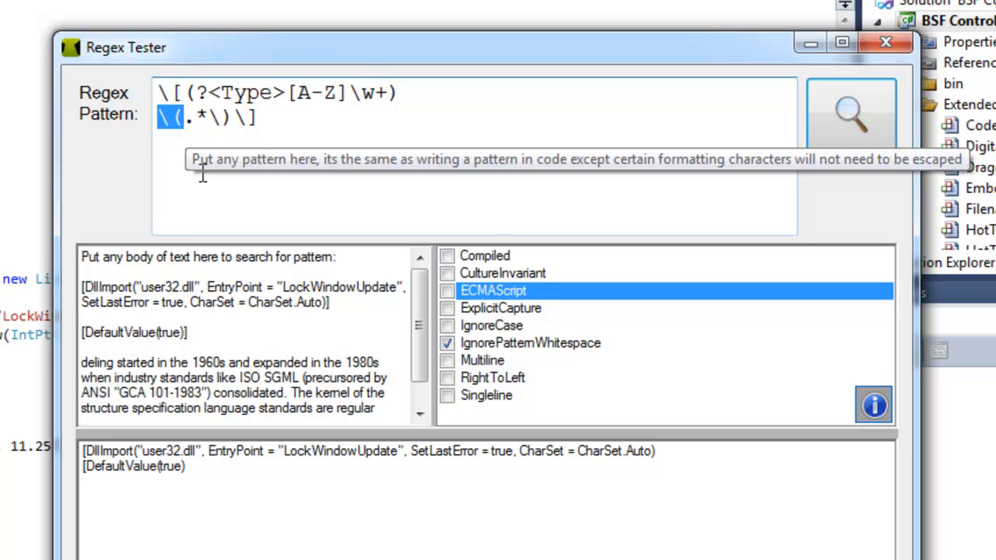
{"action": "mouse_move", "coordinate": [177, 148]}
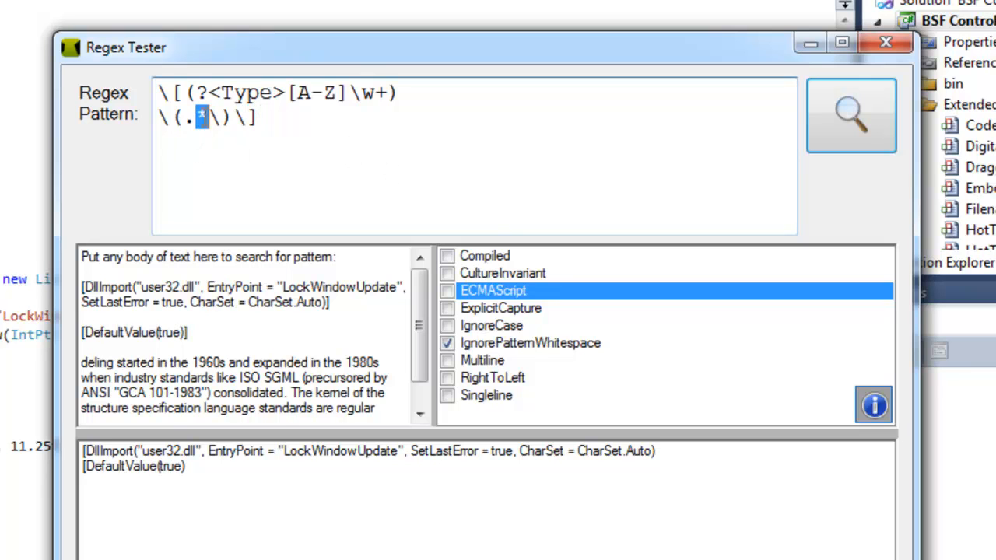
{"action": "mouse_move", "coordinate": [264, 167]}
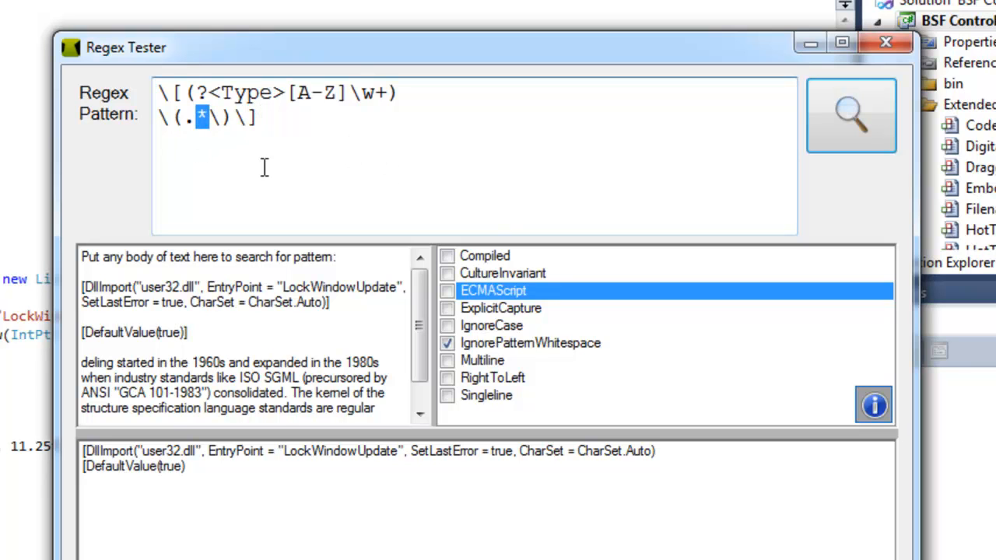
Add an example line '[DllImport]' below the second pattern line and select it
{"action": "left_click", "coordinate": [272, 116]}
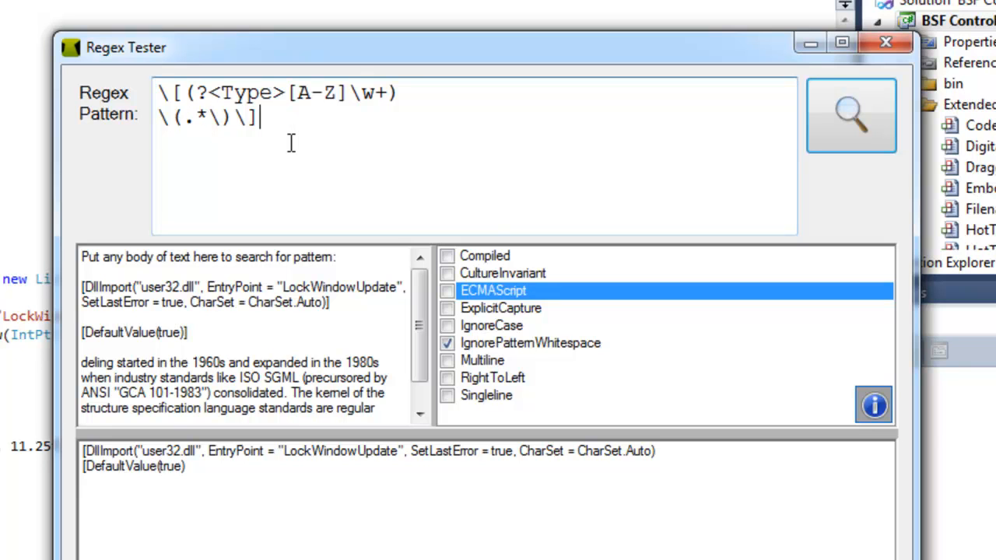
{"action": "type", "text": "[D"}
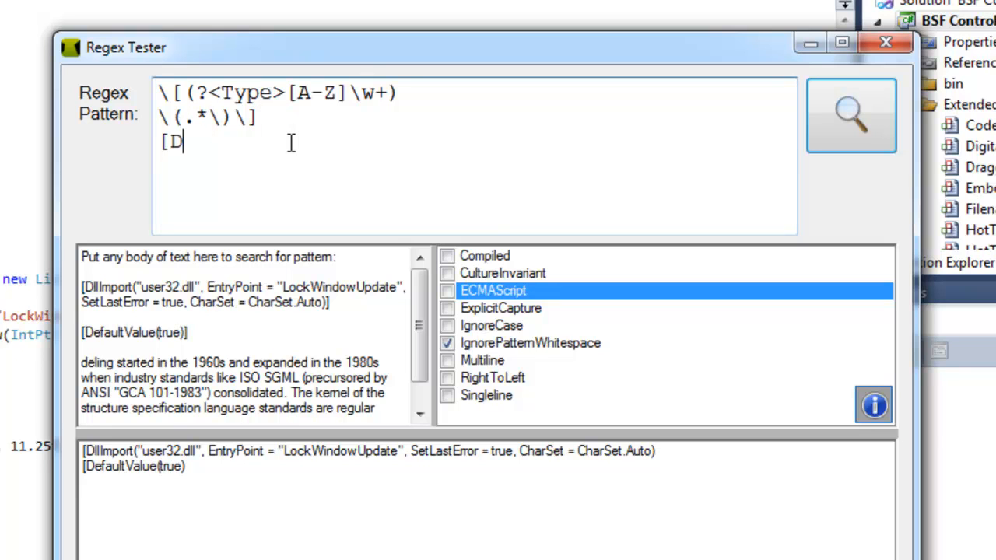
{"action": "type", "text": "llImport]"}
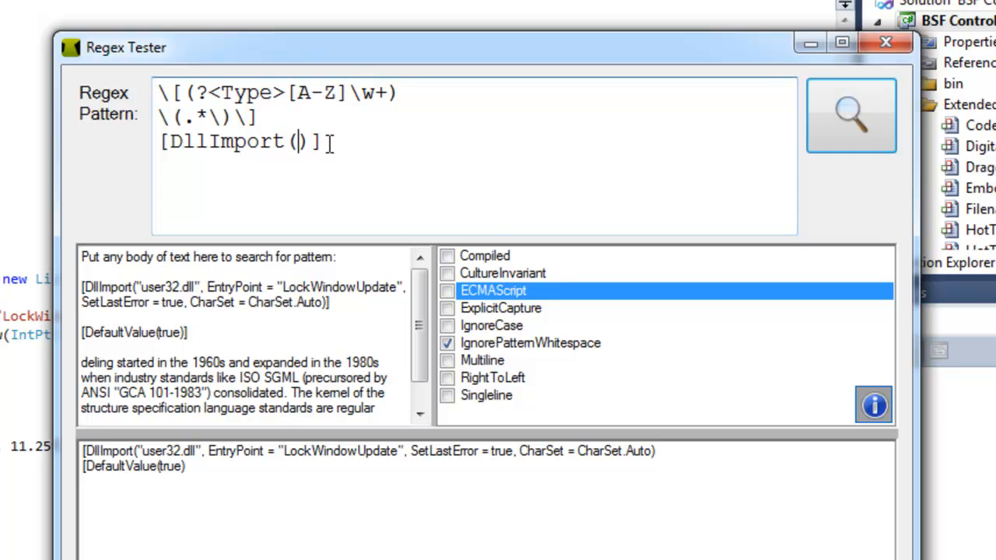
{"action": "triple_click", "coordinate": [233, 141]}
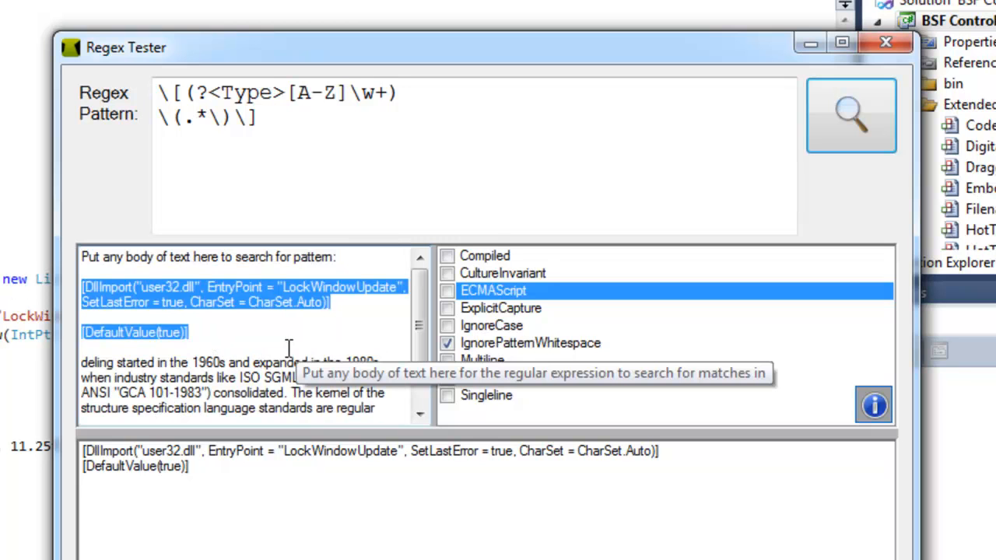
{"action": "mouse_move", "coordinate": [395, 346]}
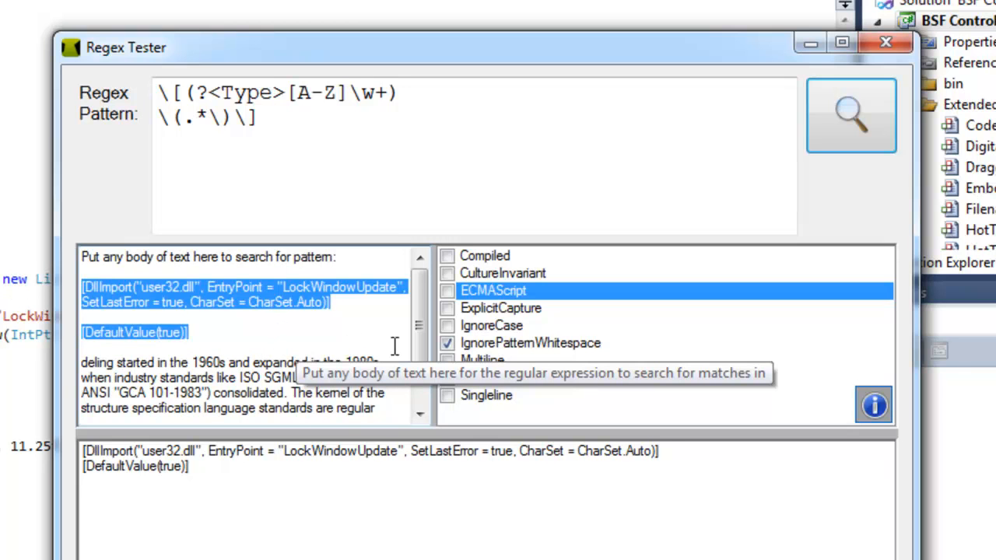
{"action": "mouse_move", "coordinate": [272, 485]}
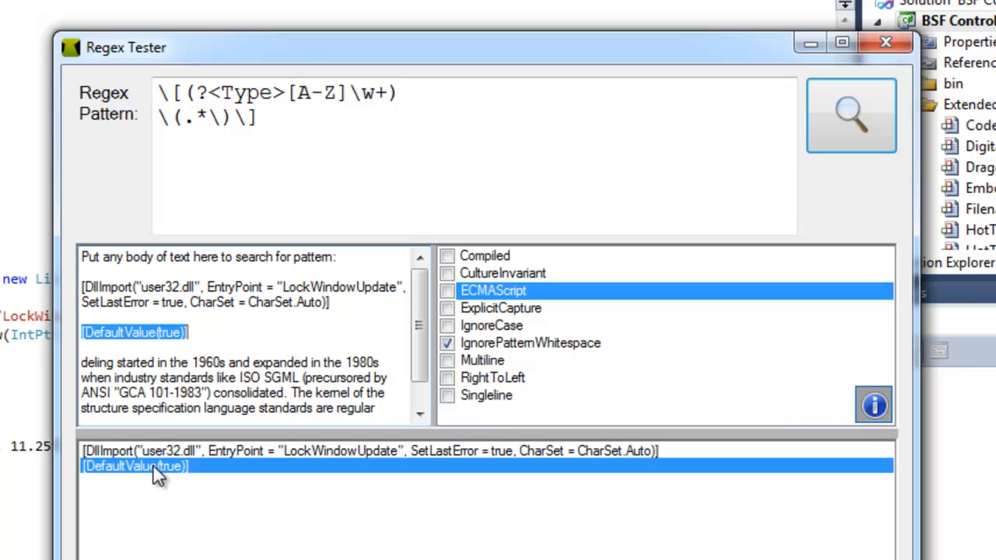
{"action": "mouse_move", "coordinate": [163, 471]}
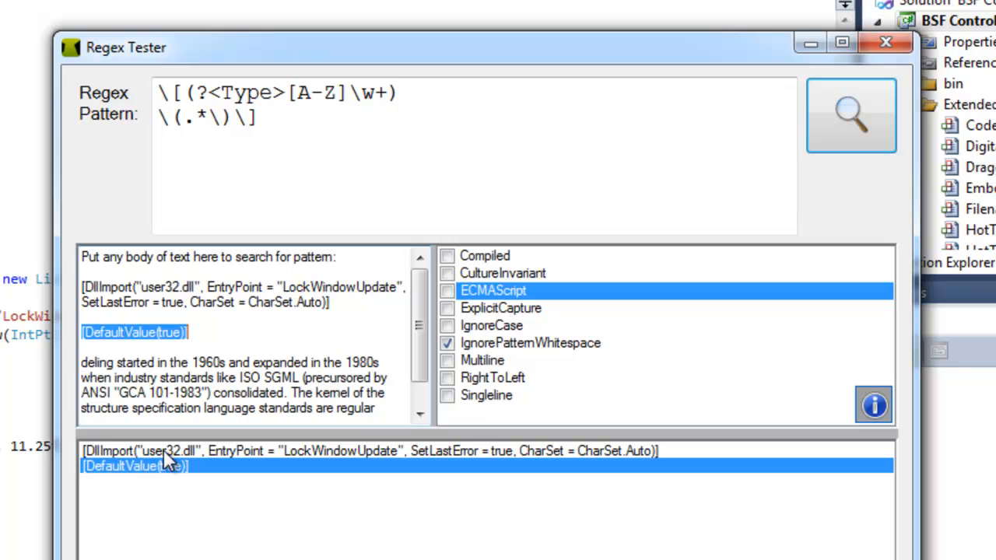